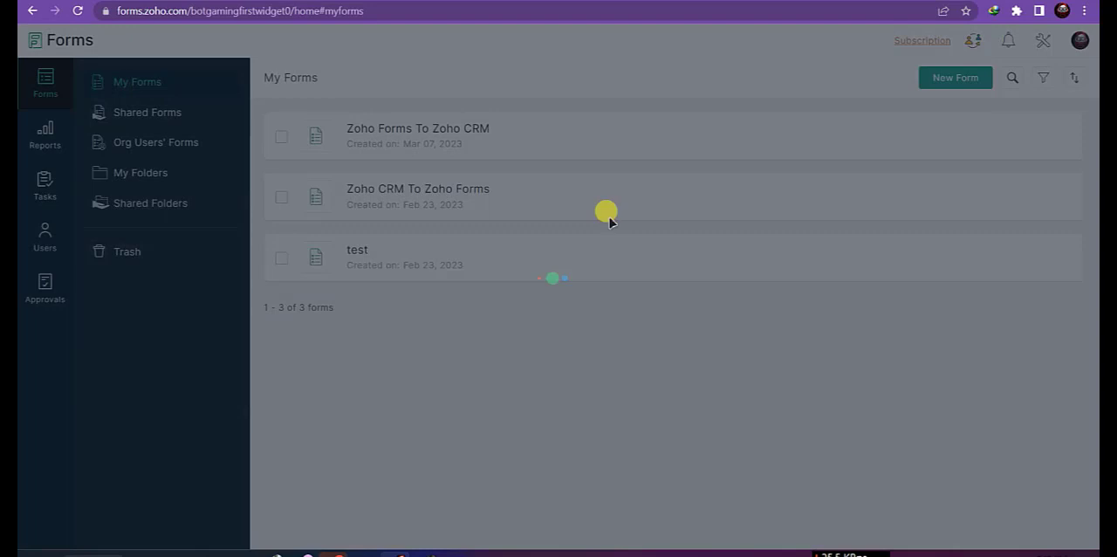
# Open the 'Zoho CRM To Zoho Forms' form in the form builder from My Forms.
pyautogui.click(863, 195)
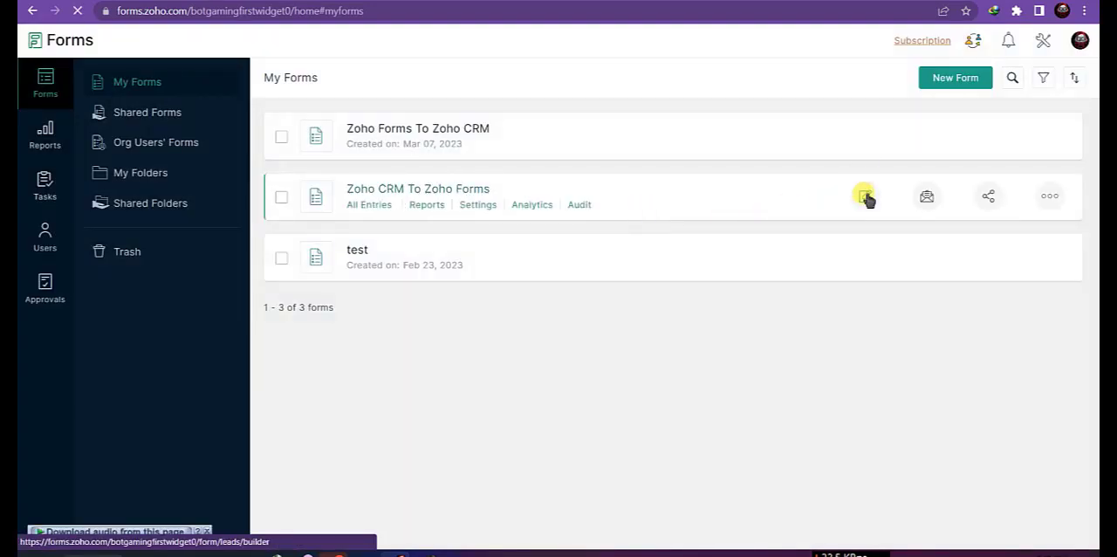
pyautogui.click(865, 196)
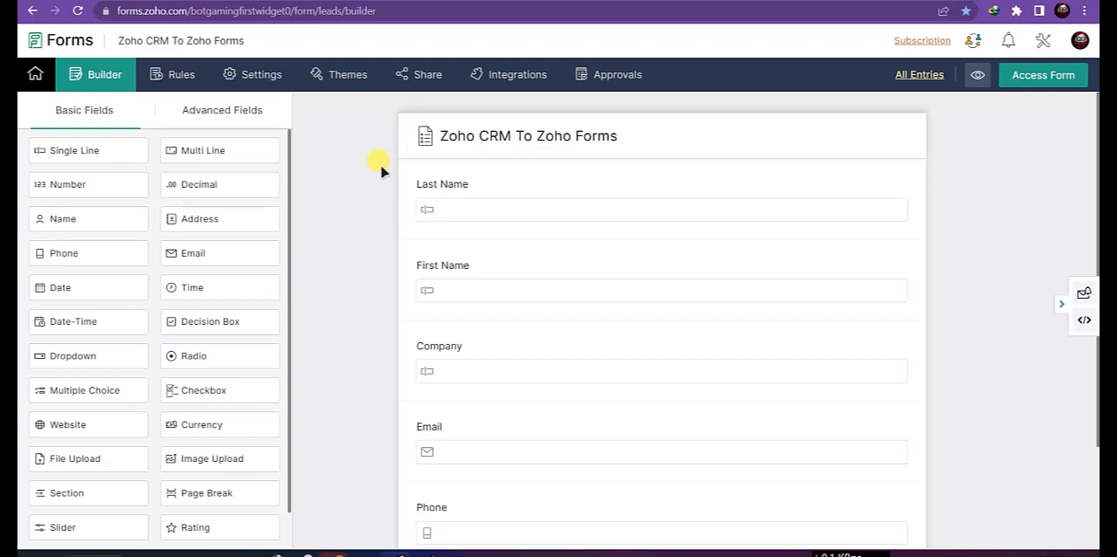
# Add a Zoho CRM field for Leads Last Name (Standard layout) with prefill mapping enabled.
pyautogui.click(221, 110)
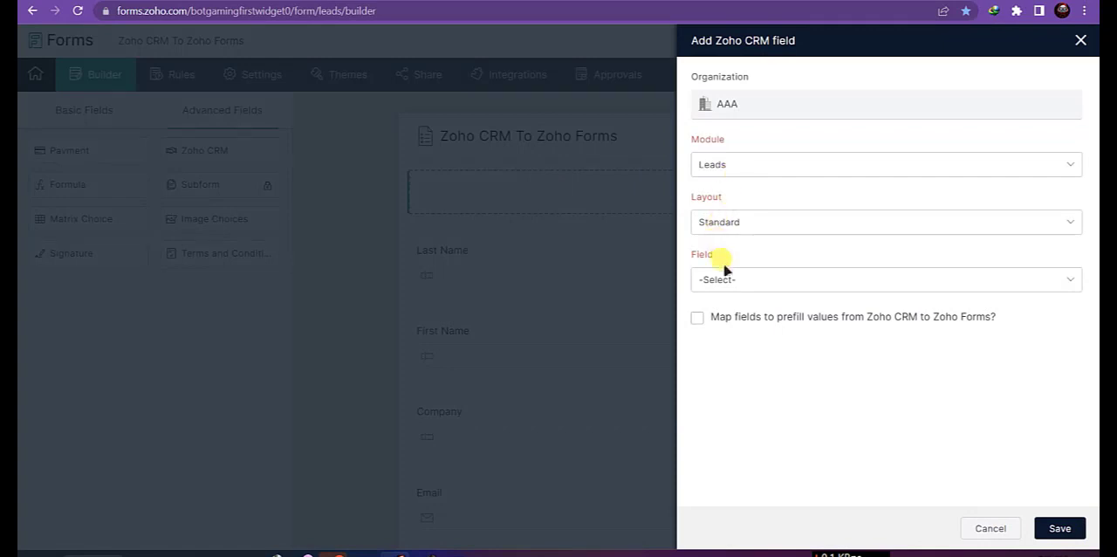
pyautogui.click(885, 279)
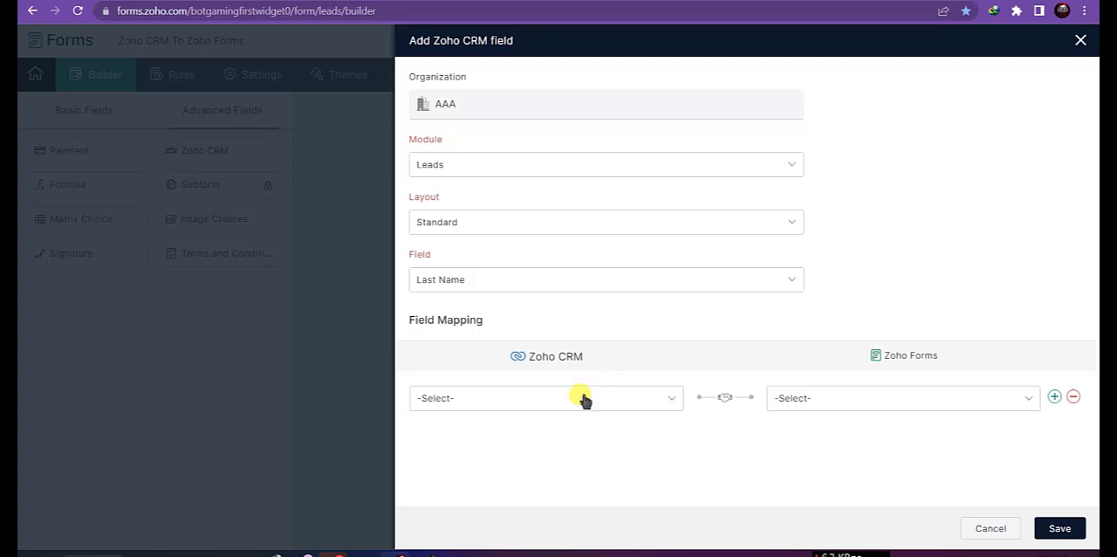
# Map CRM First Name, Last Name, Company, Email and Phone to the matching form fields.
pyautogui.click(545, 398)
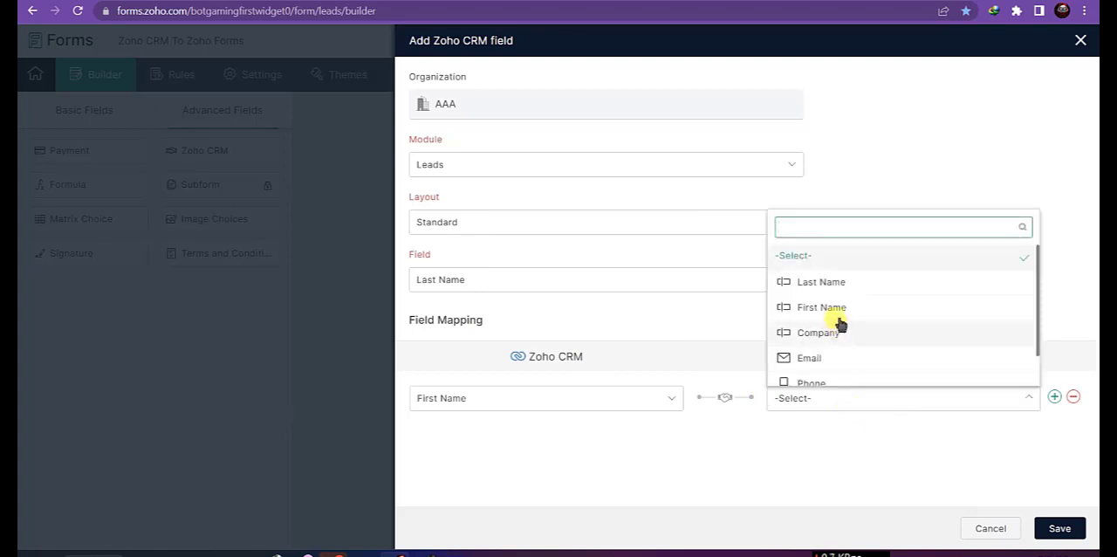
pyautogui.click(820, 306)
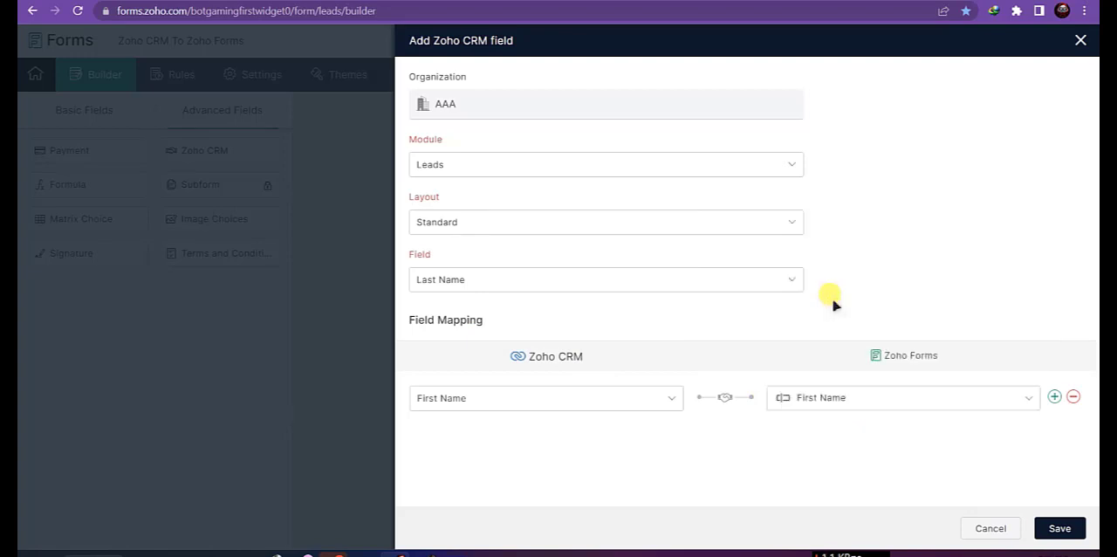
pyautogui.click(1054, 396)
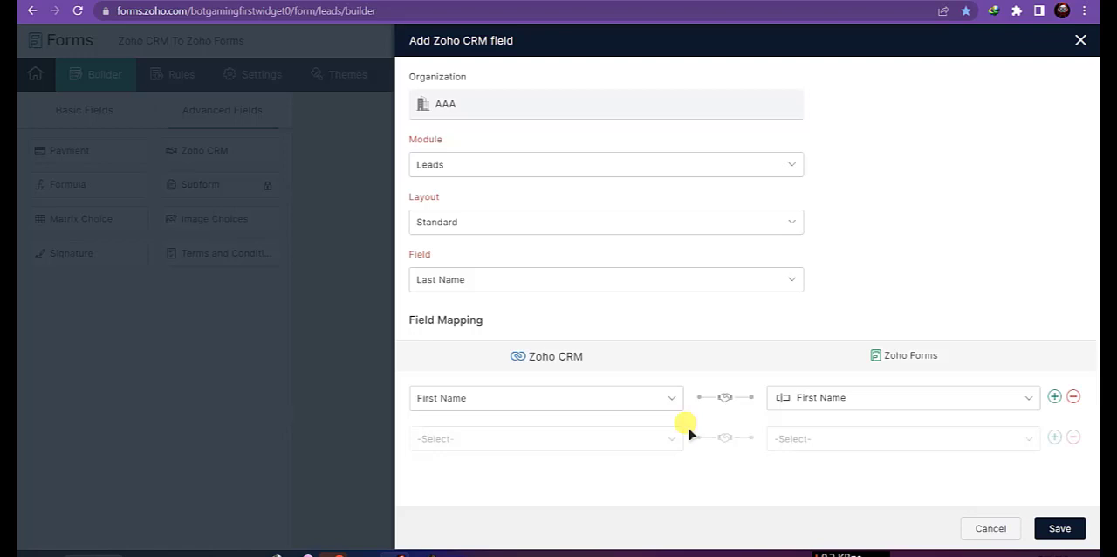
pyautogui.click(541, 438)
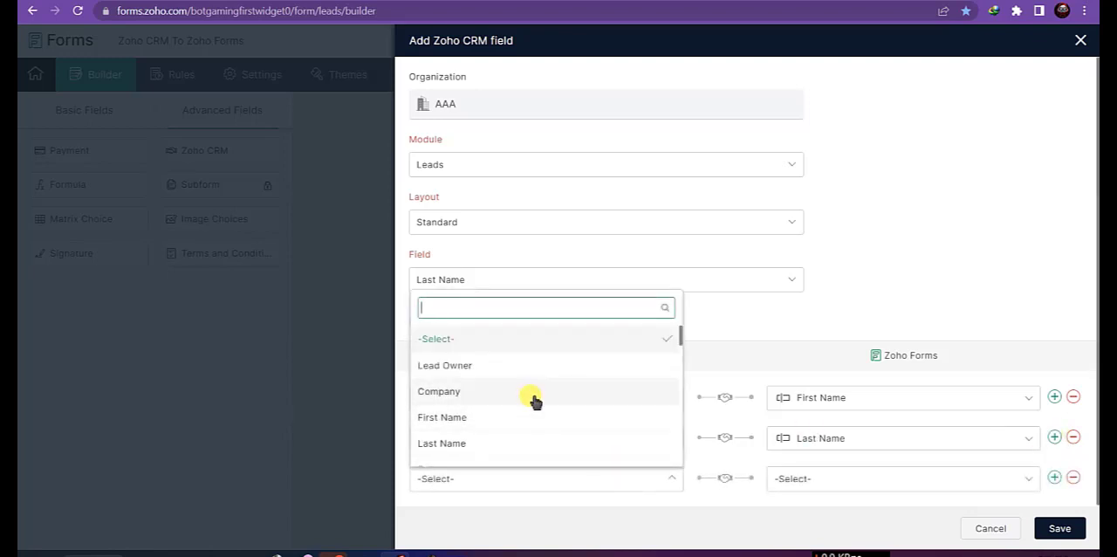
pyautogui.click(438, 391)
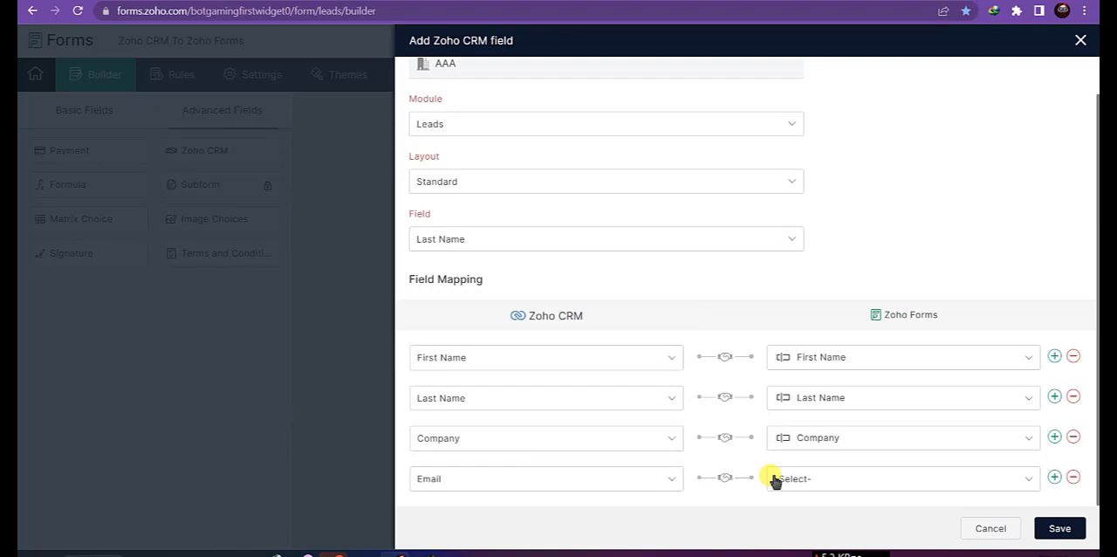
pyautogui.click(904, 478)
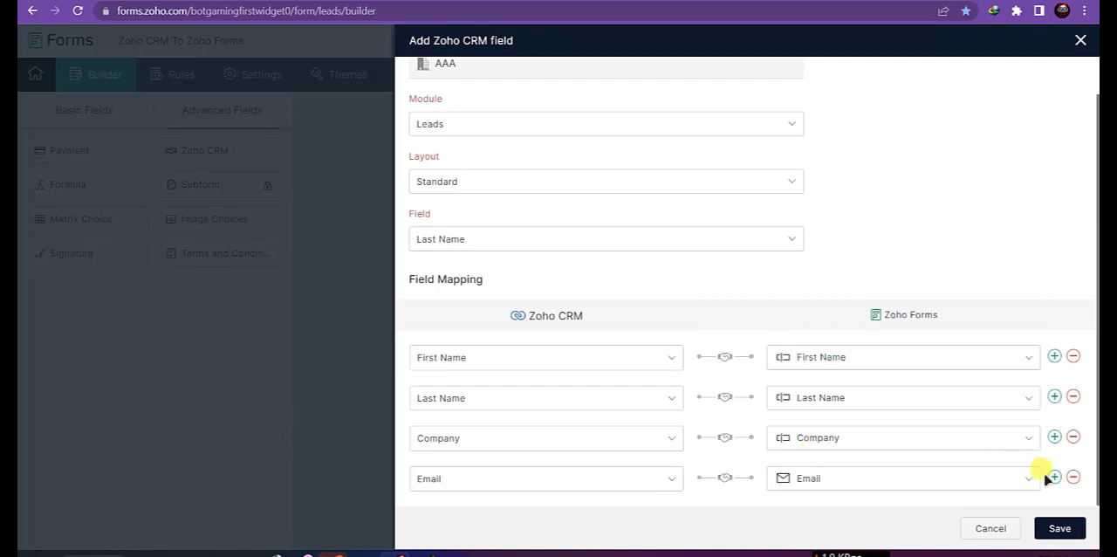
pyautogui.click(1053, 478)
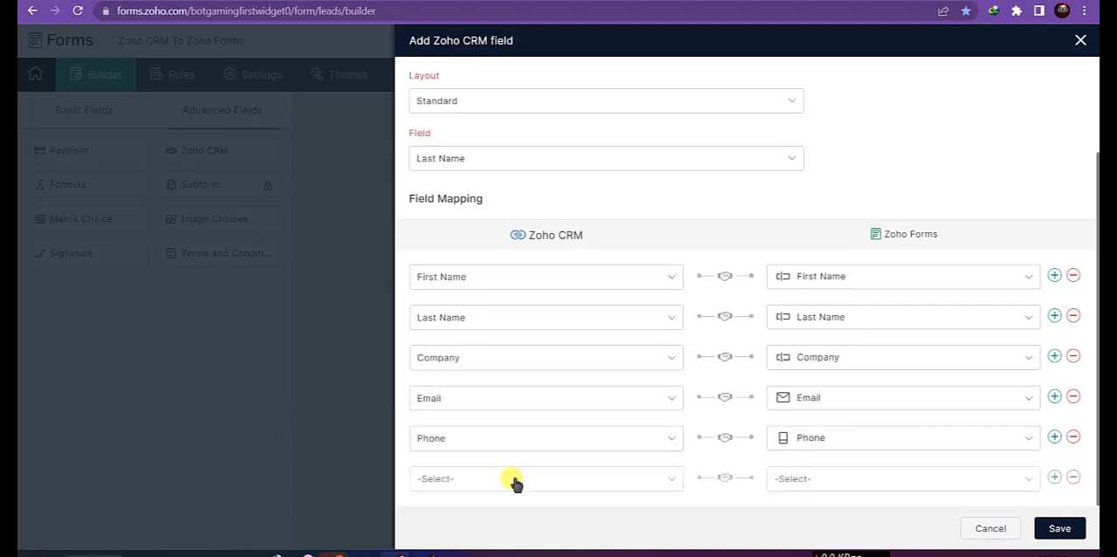
pyautogui.click(545, 479)
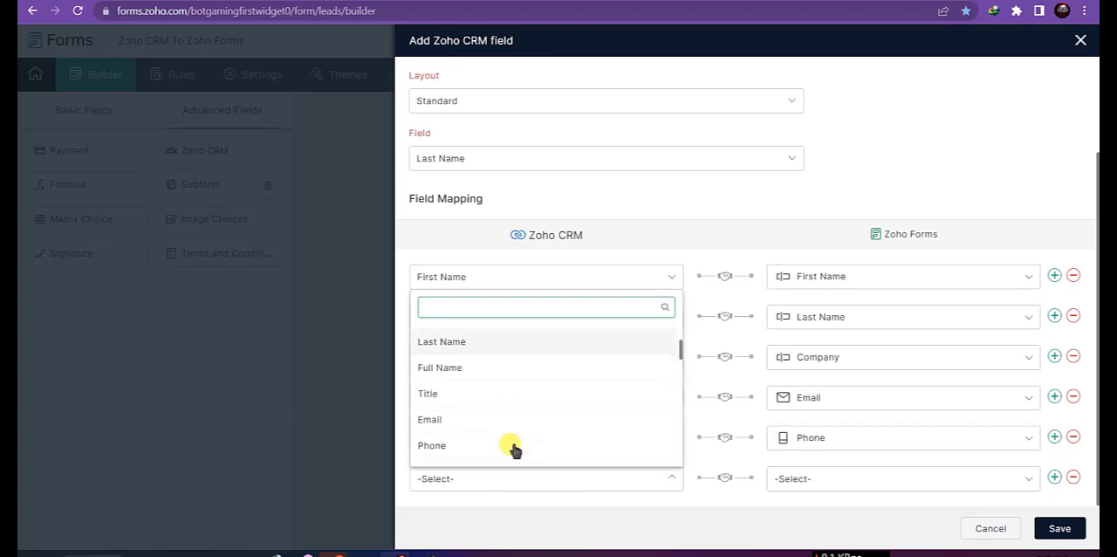
pyautogui.scroll(-3)
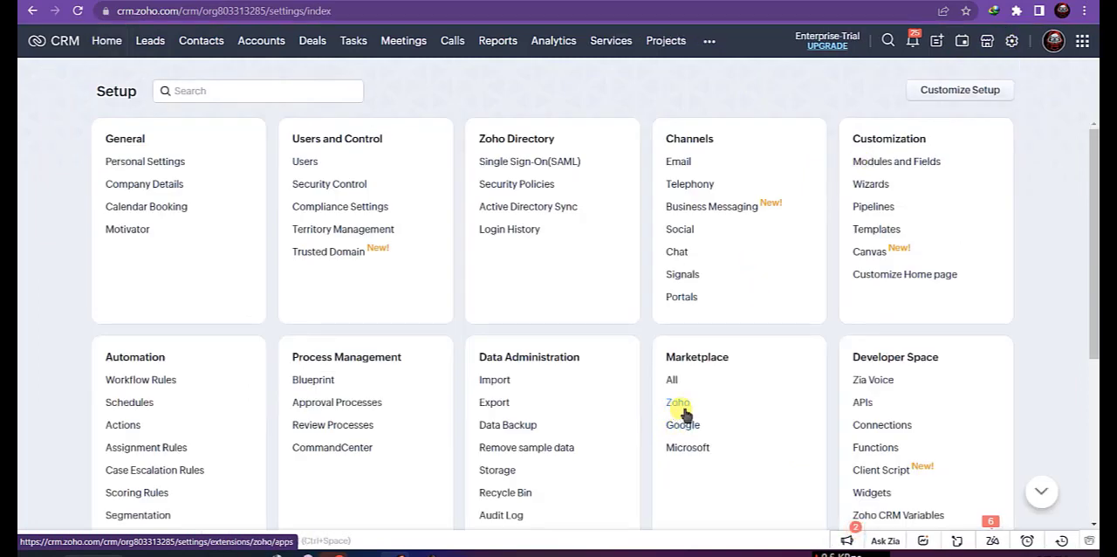
# Browse the Zoho apps in Marketplace to reach the Zoho Forms integration setup.
pyautogui.click(677, 403)
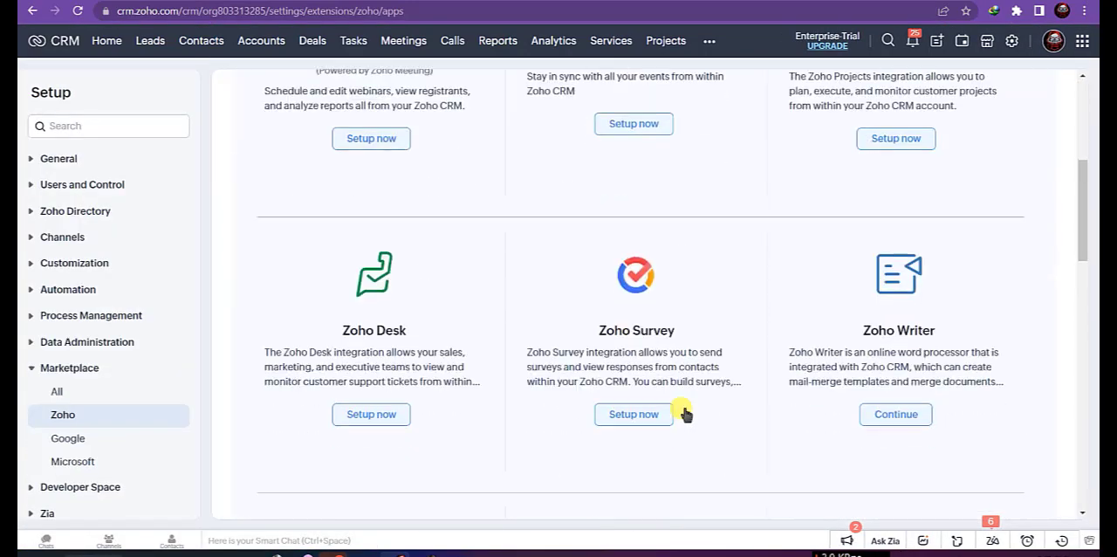
pyautogui.scroll(-3)
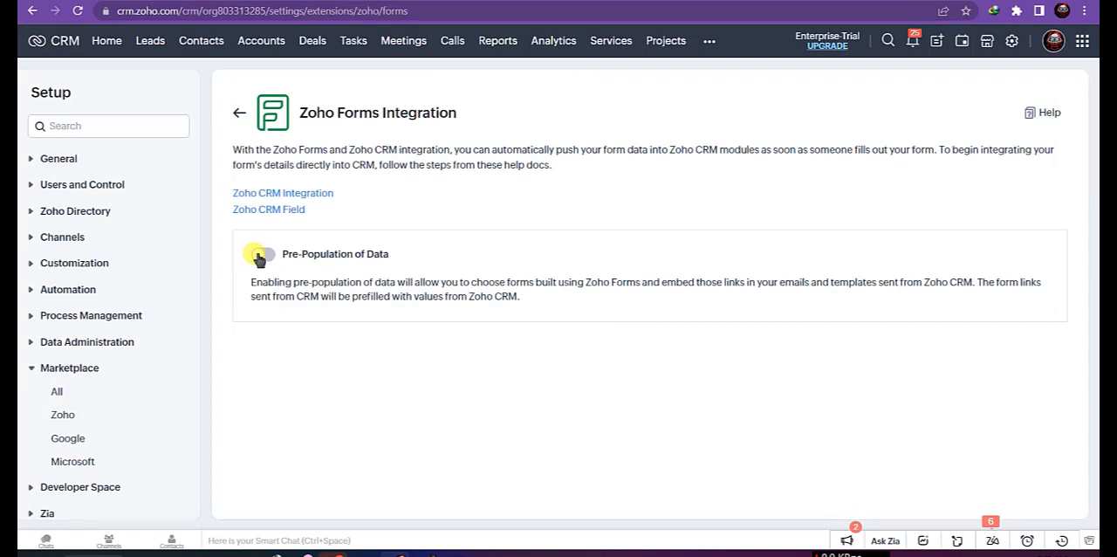
# Enable Pre-Population of Data for Zoho Forms and go to the Leads list.
pyautogui.click(263, 253)
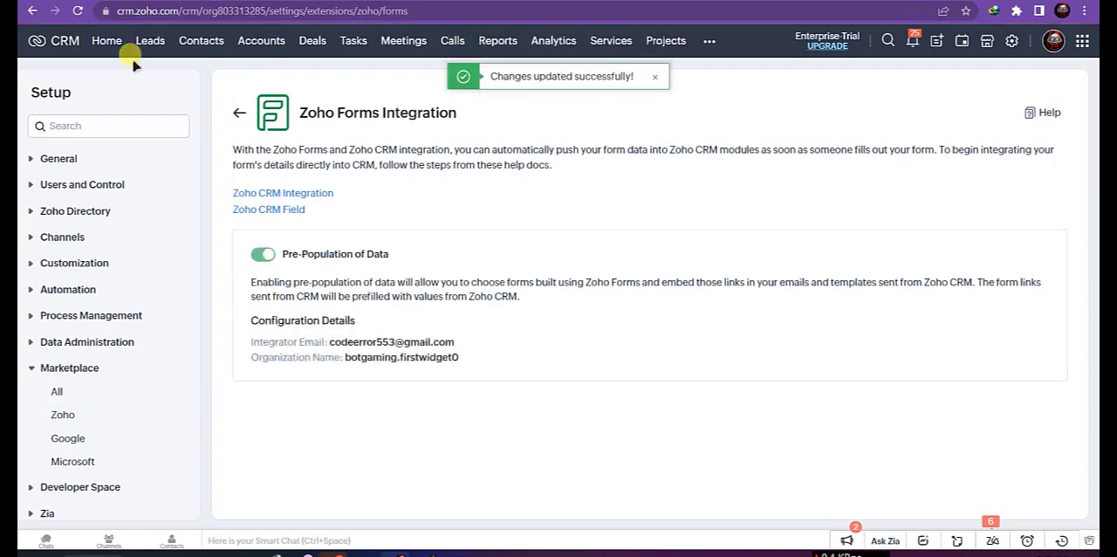
pyautogui.click(149, 41)
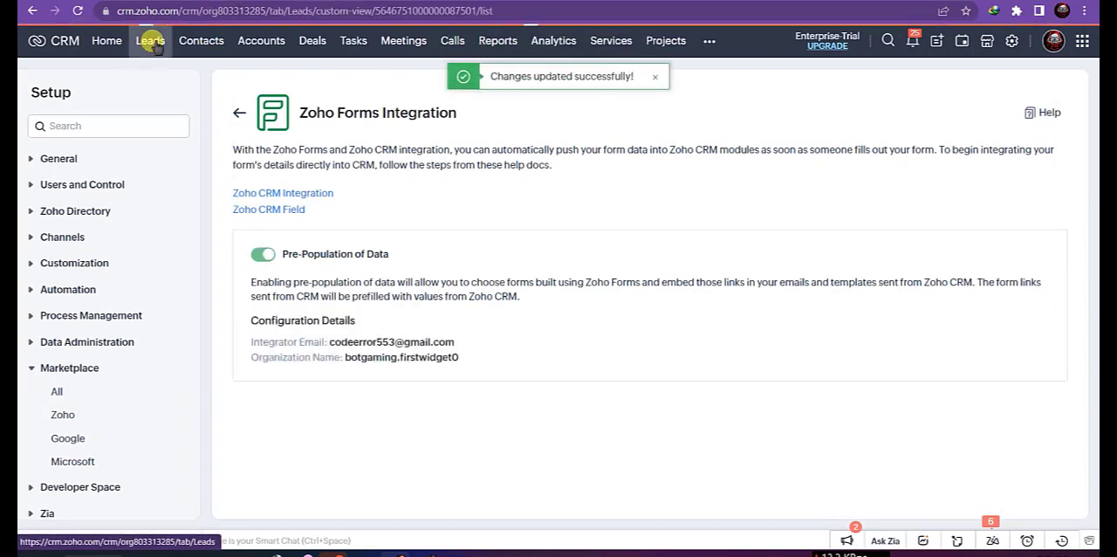
pyautogui.click(150, 41)
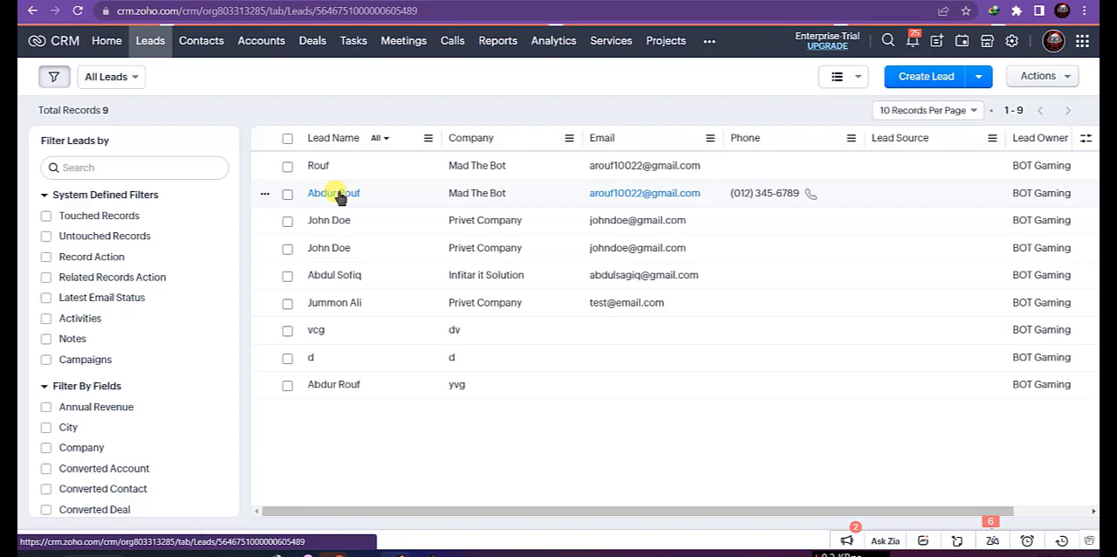
pyautogui.click(333, 193)
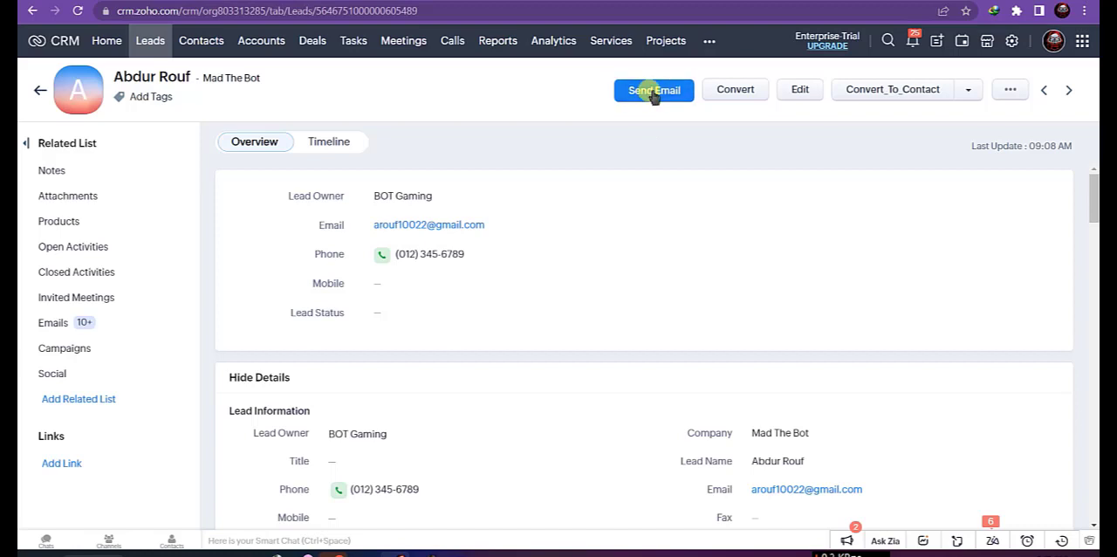
pyautogui.click(653, 90)
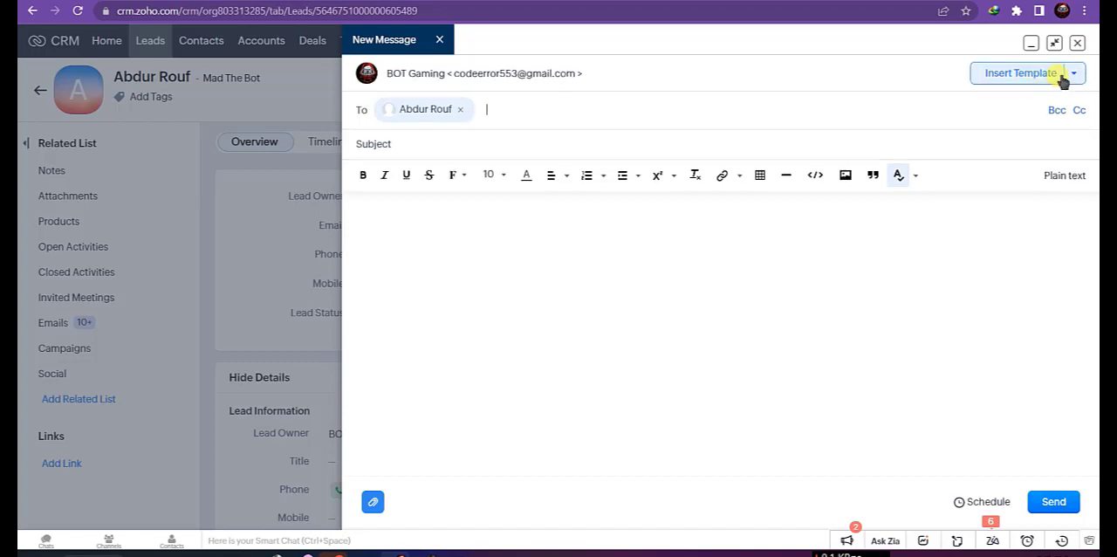
# Insert a 'Click Here' link to the Zoho CRM To Zoho Forms form and send with subject 'Test'.
pyautogui.click(1073, 73)
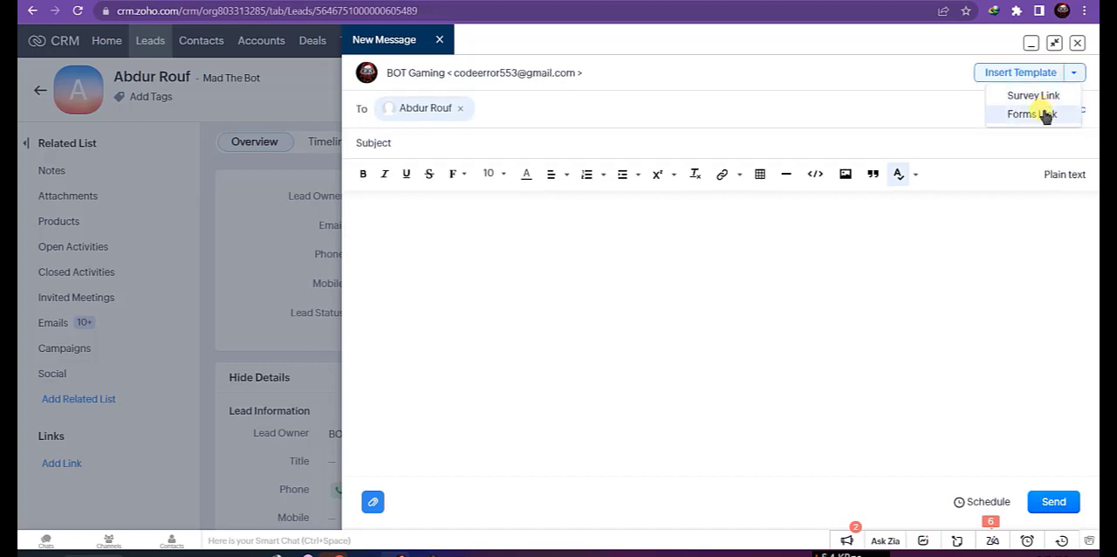
pyautogui.click(1028, 114)
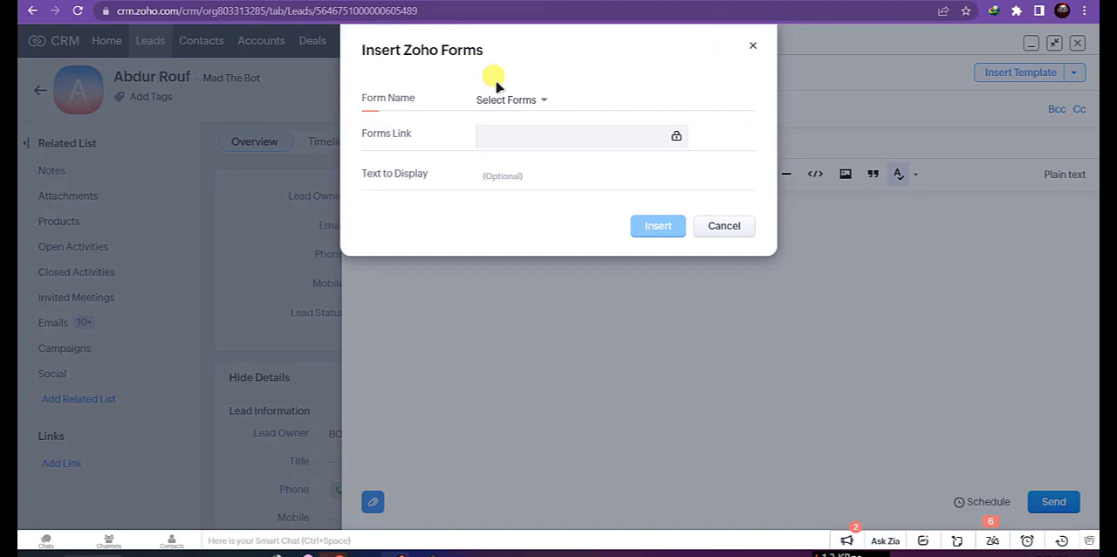
pyautogui.click(510, 99)
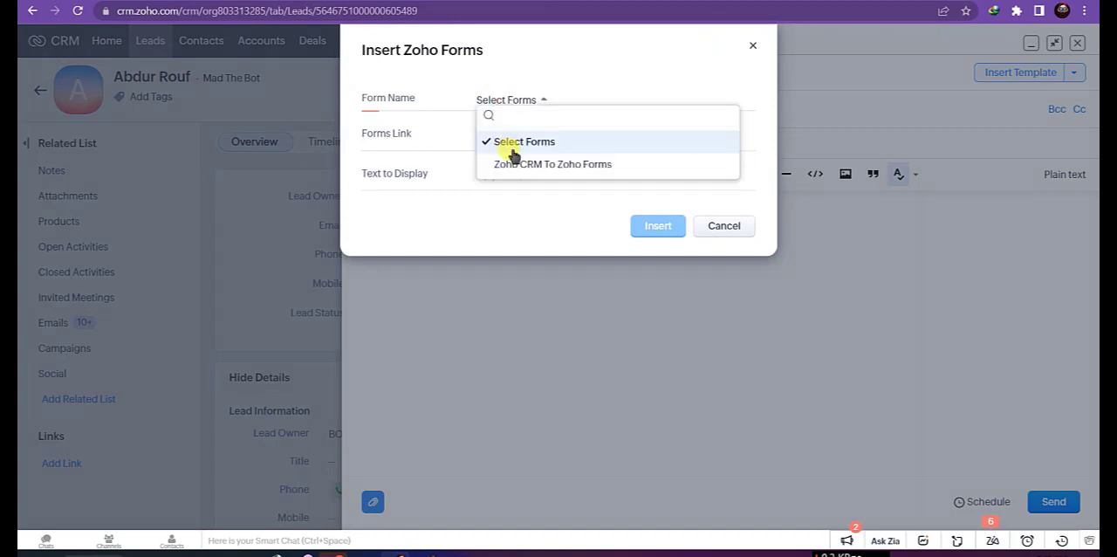
pyautogui.click(552, 164)
pyautogui.write('Click')
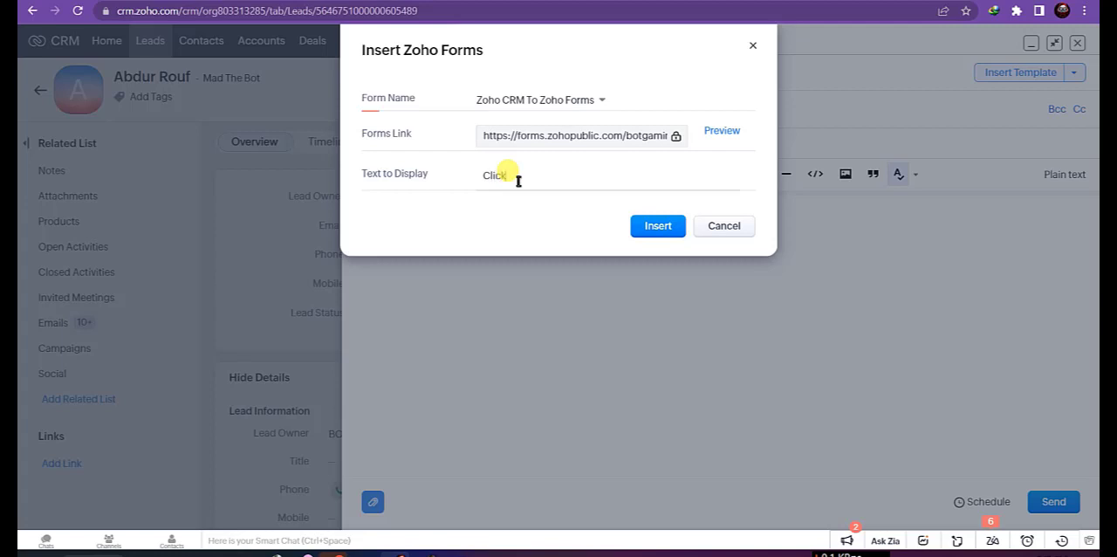
pyautogui.write('Here')
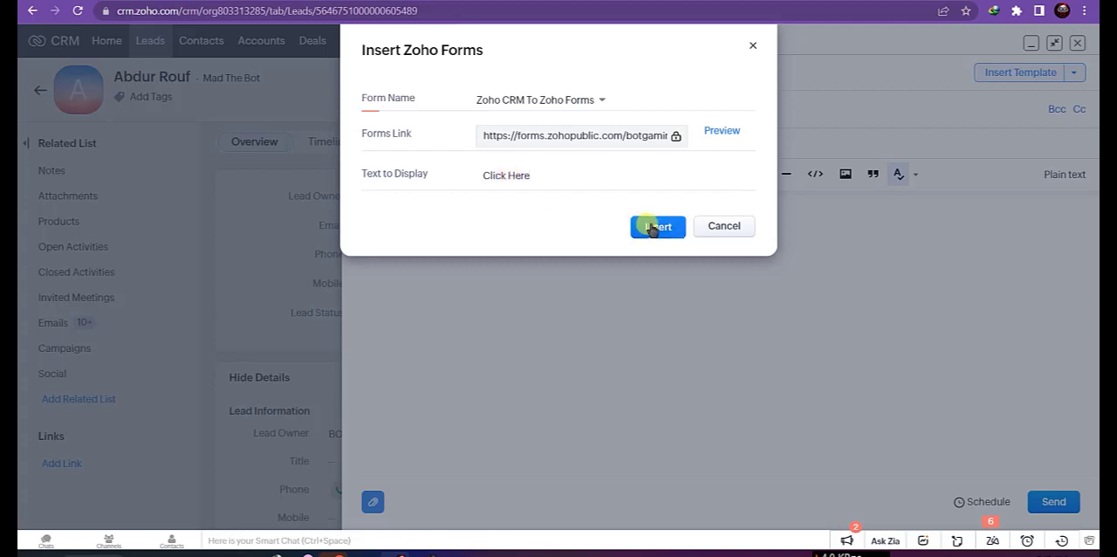
pyautogui.click(658, 226)
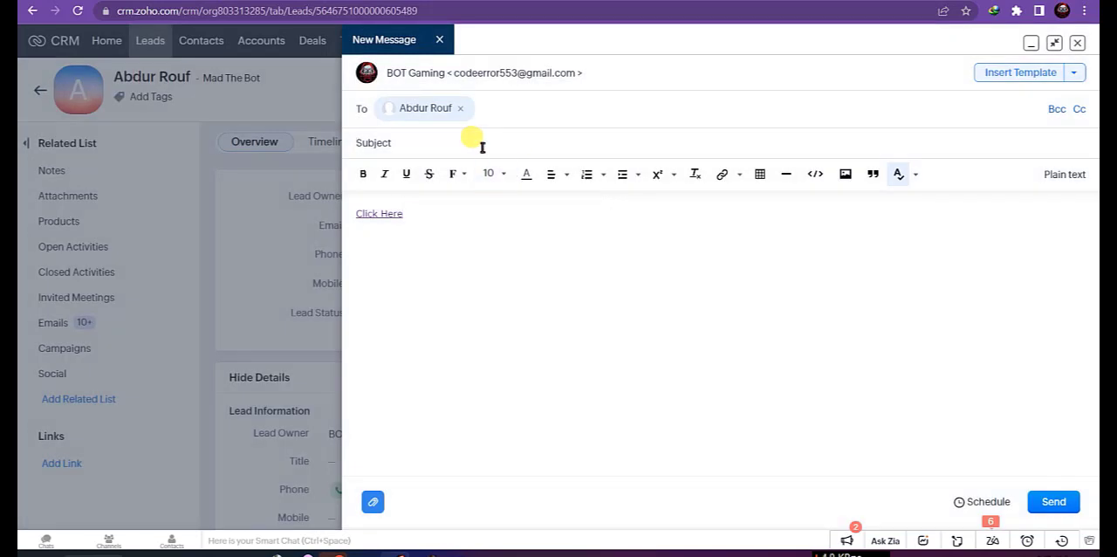
pyautogui.write('Test')
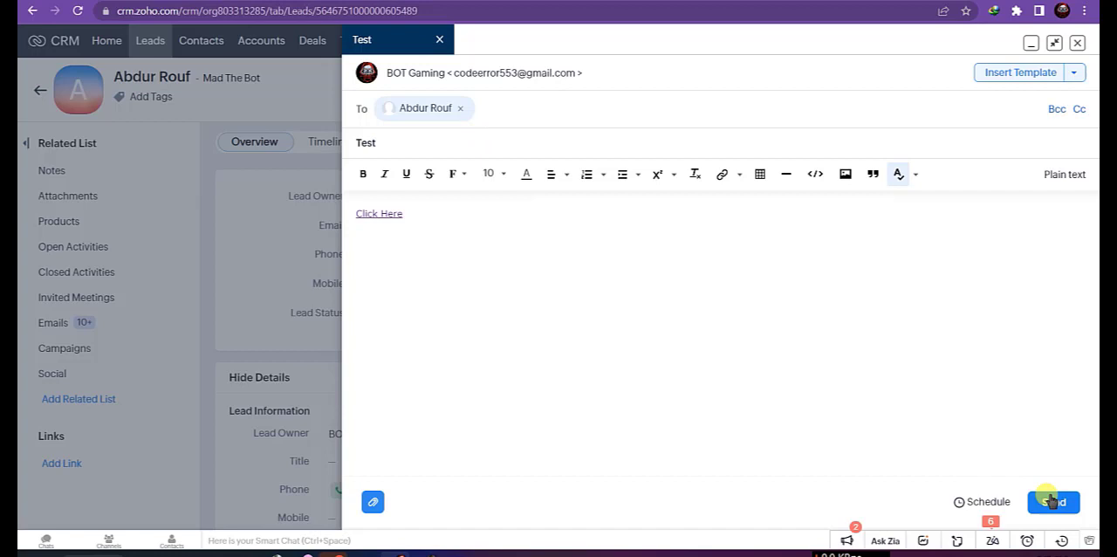
pyautogui.click(1053, 500)
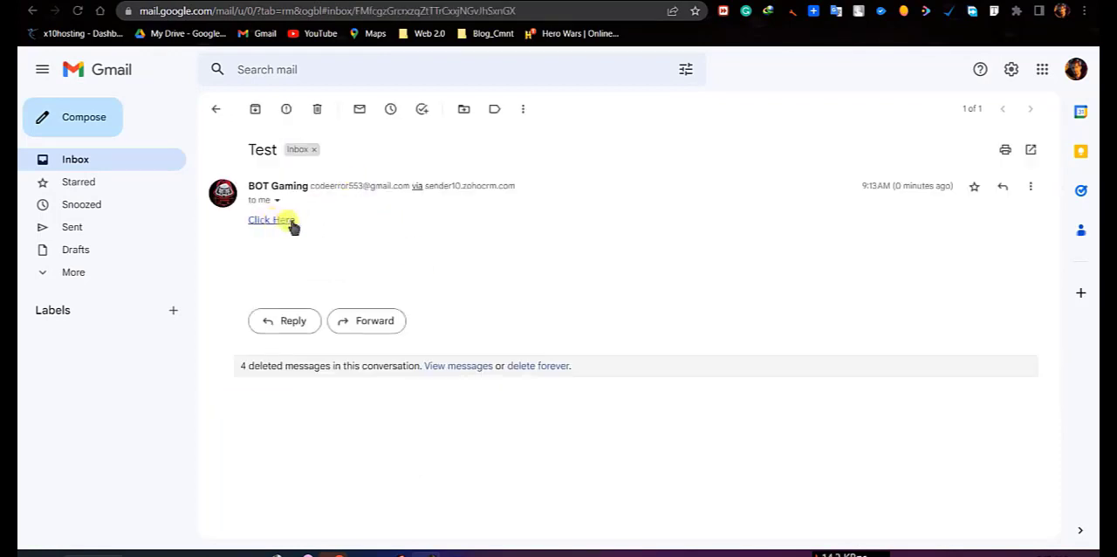
# Open the Click Here link in the Gmail Test email to load the prefilled form.
pyautogui.click(270, 219)
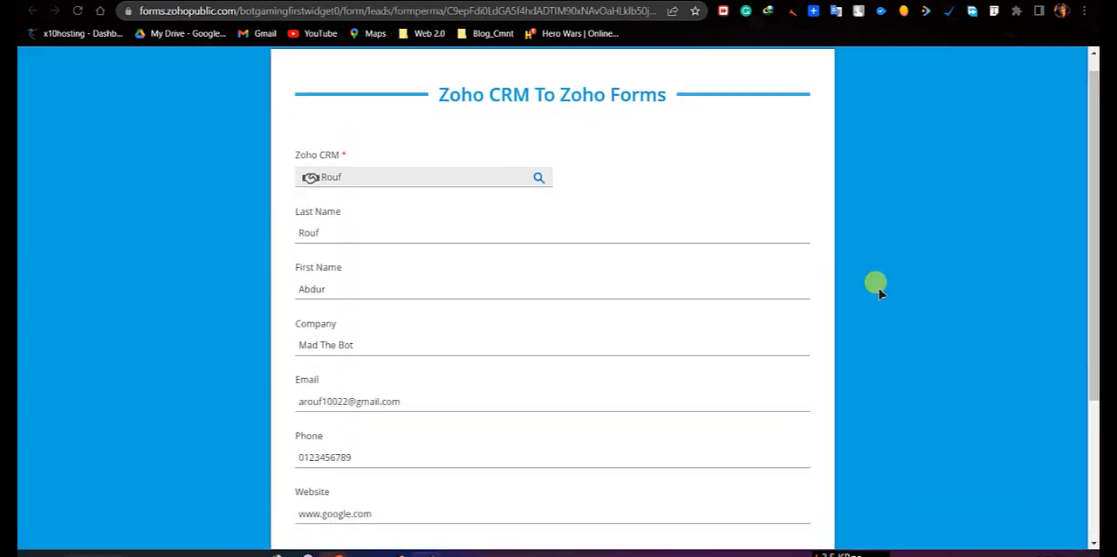
pyautogui.scroll(-3)
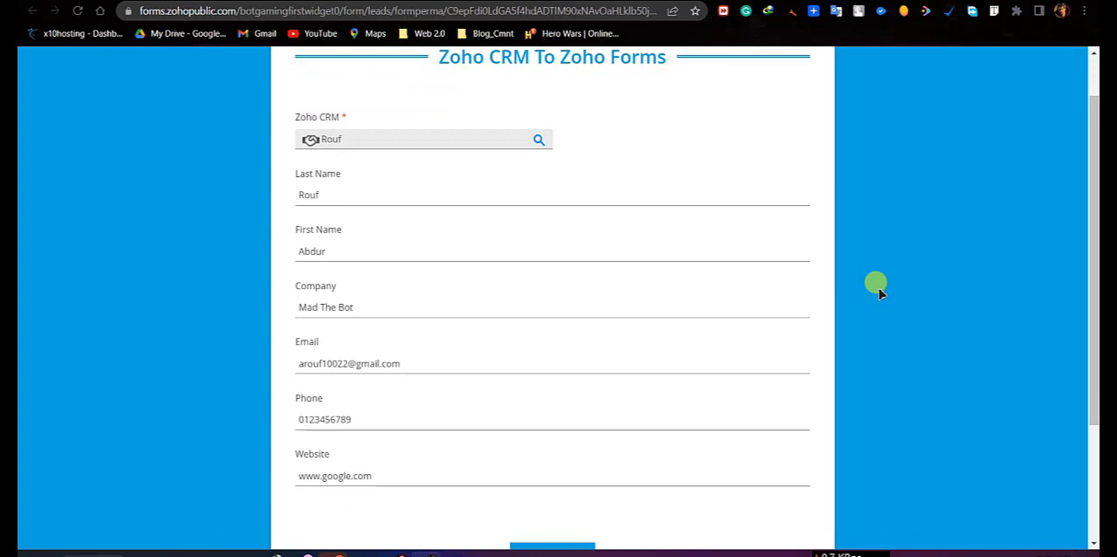